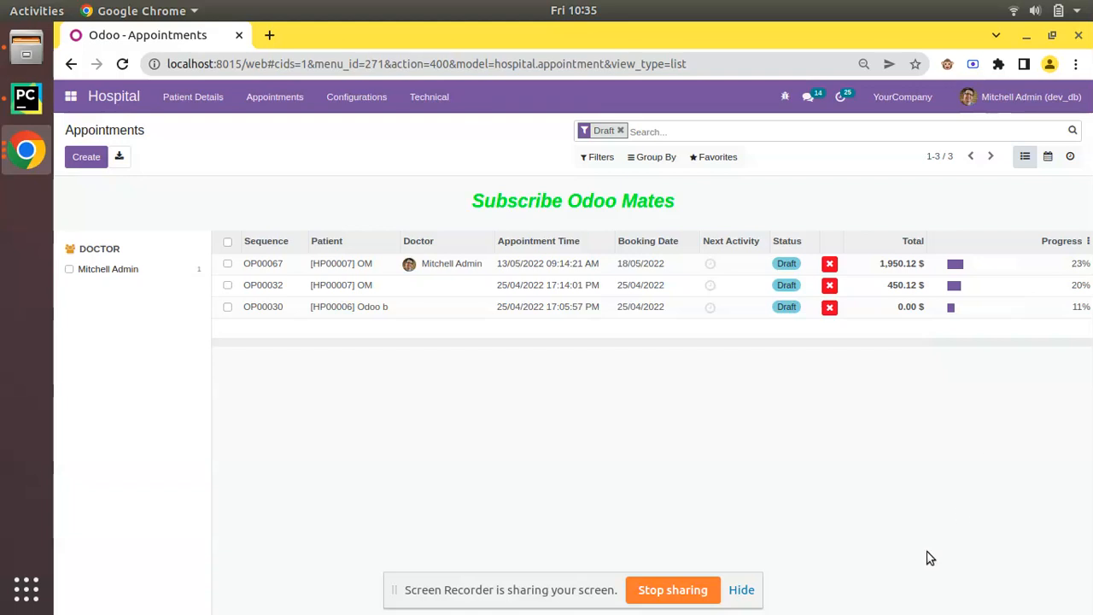
# Open Hospital Appointments > Cancellation to launch the Cancel Appointment wizard.
pyautogui.click(274, 97)
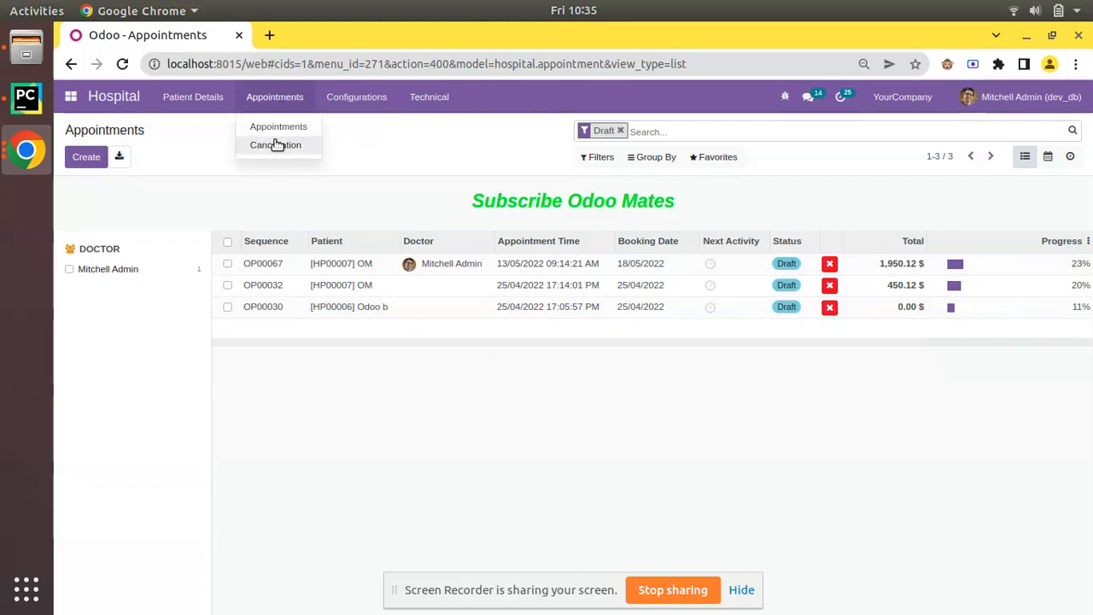
pyautogui.click(275, 145)
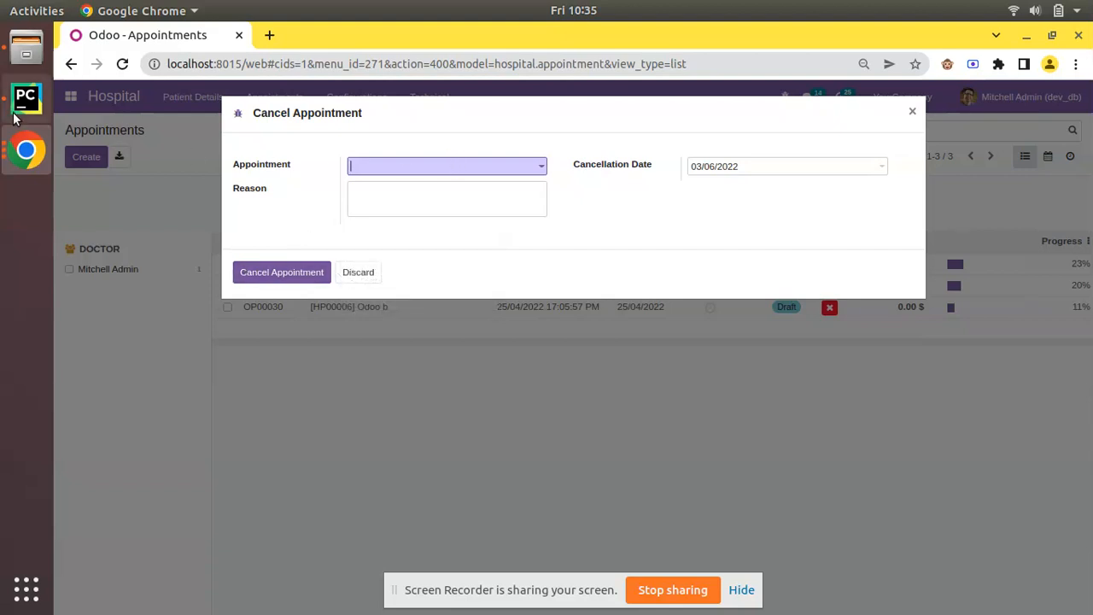
# In PyCharm, select the reload return block in action_cancel for commenting out.
pyautogui.click(26, 98)
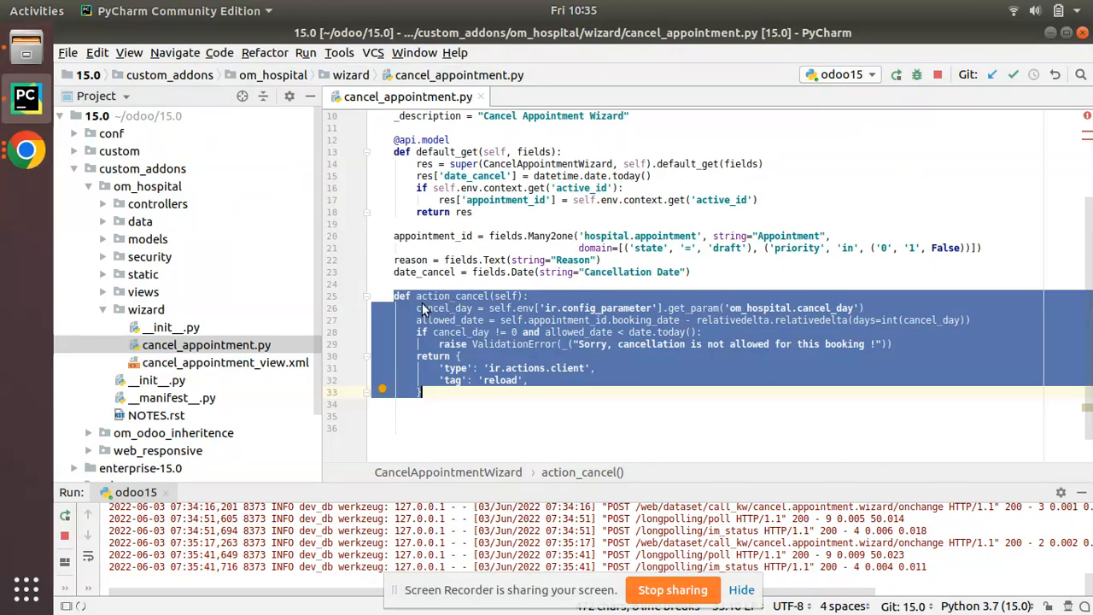
pyautogui.click(412, 296)
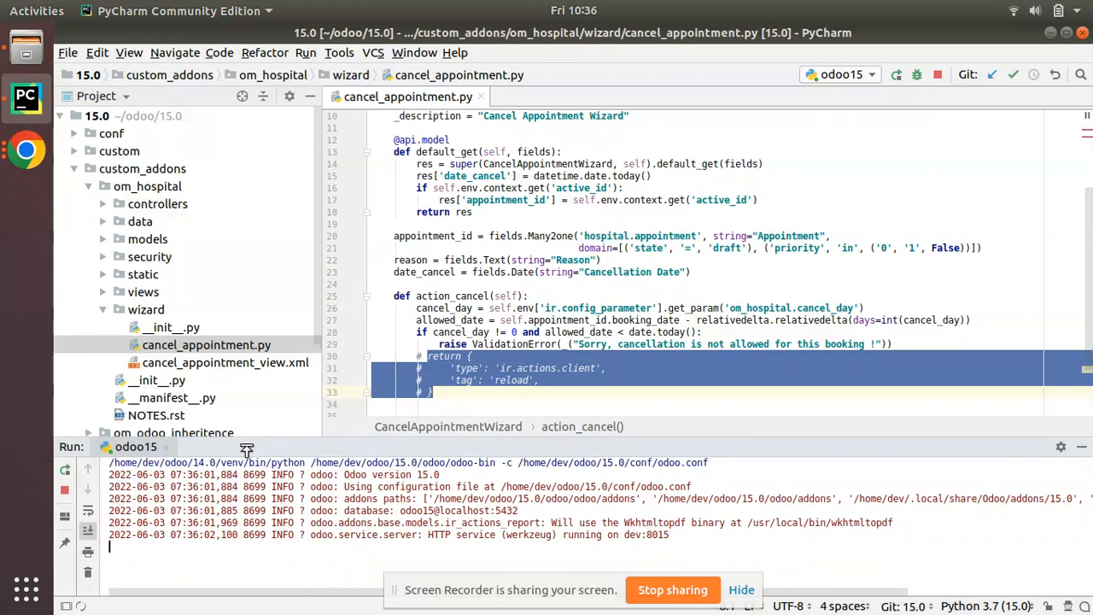
pyautogui.moveTo(41, 180)
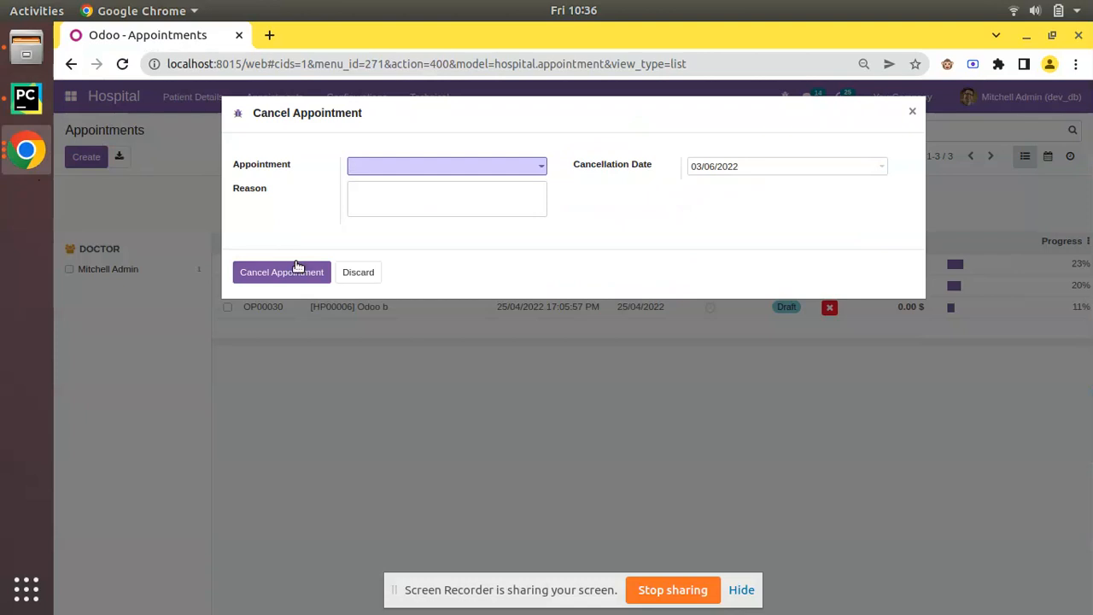
# Pick OP00067 in the wizard's Appointment dropdown and submit Cancel Appointment.
pyautogui.click(447, 166)
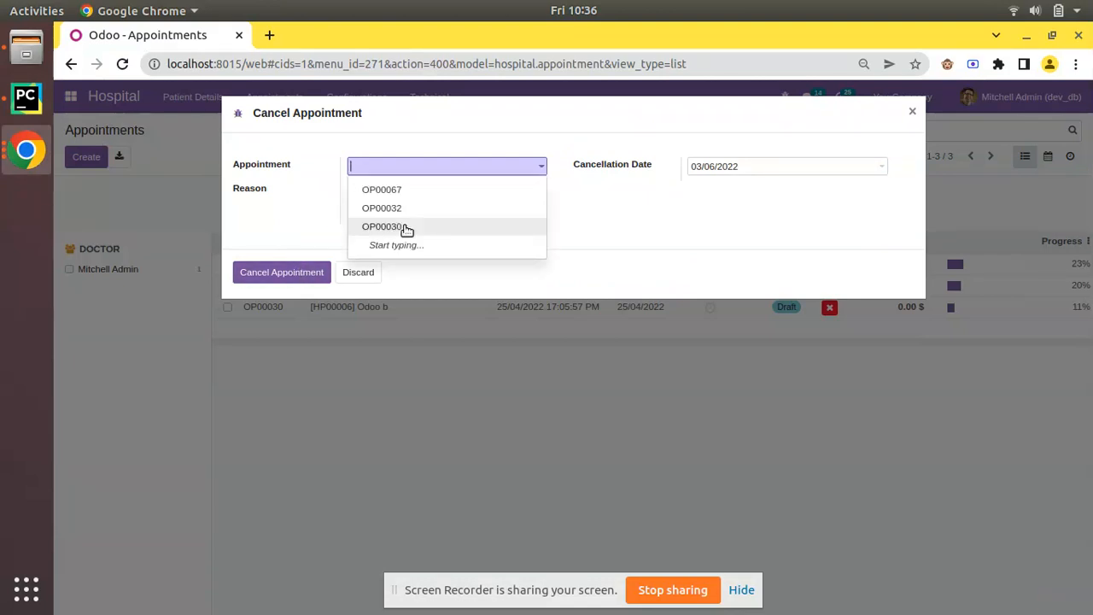
pyautogui.click(382, 189)
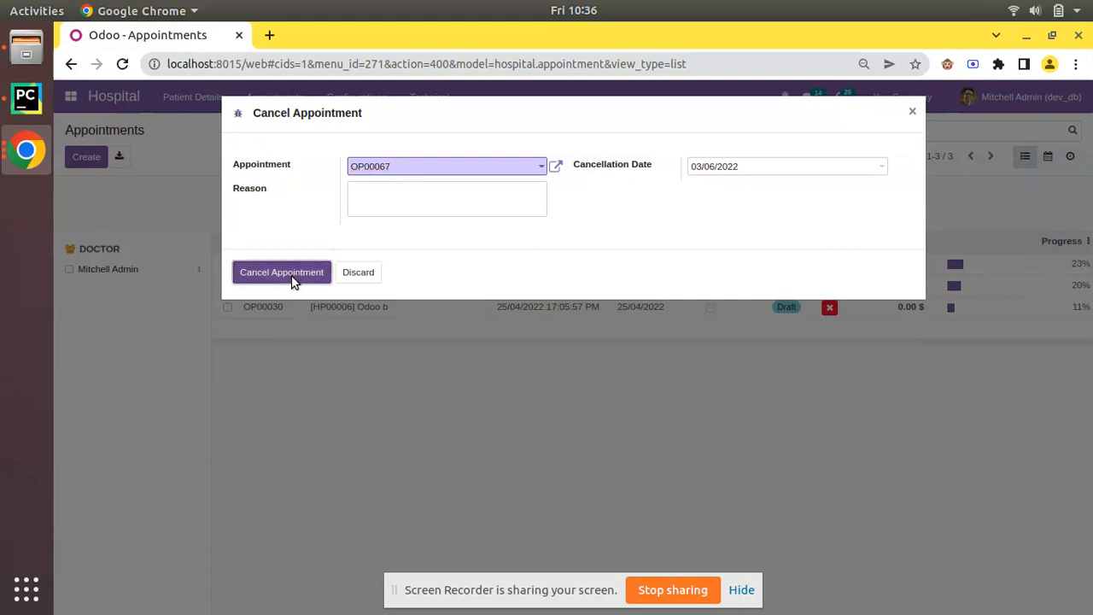
pyautogui.click(281, 271)
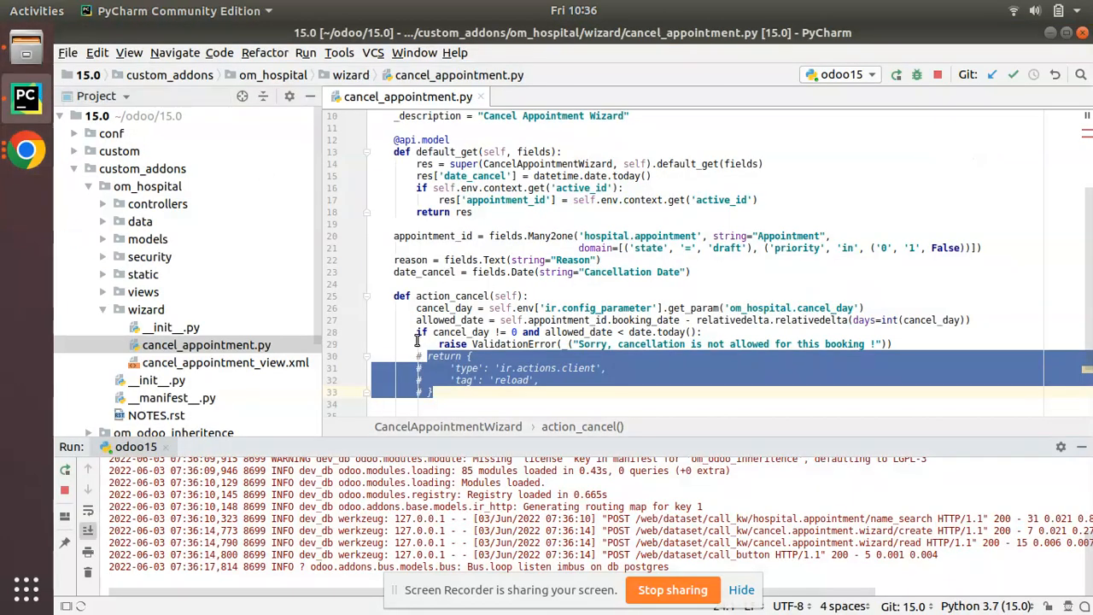
pyautogui.scroll(-3)
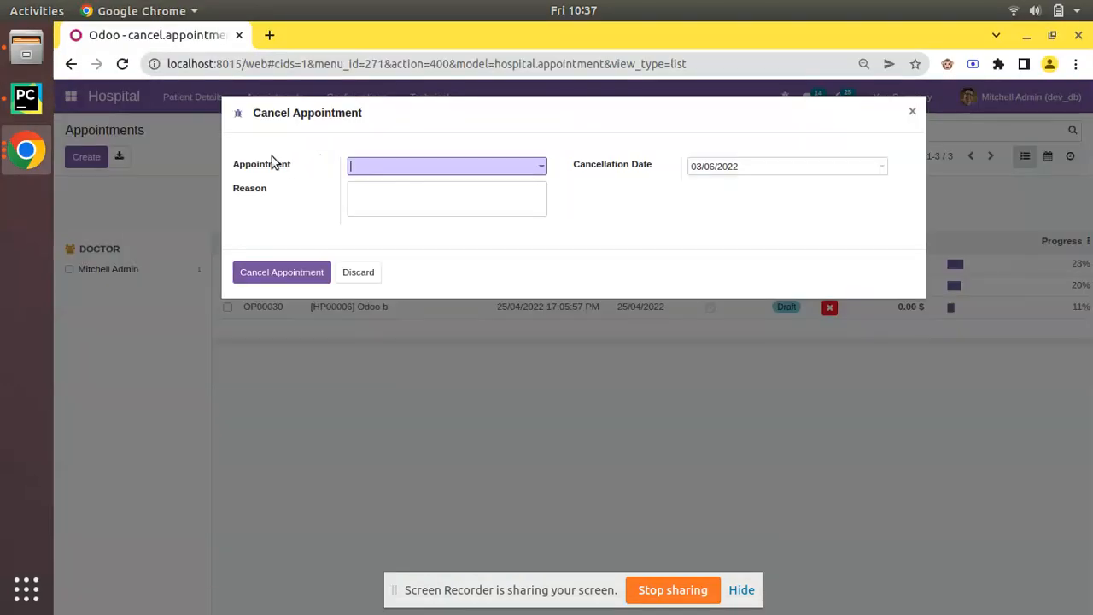
pyautogui.moveTo(248, 136)
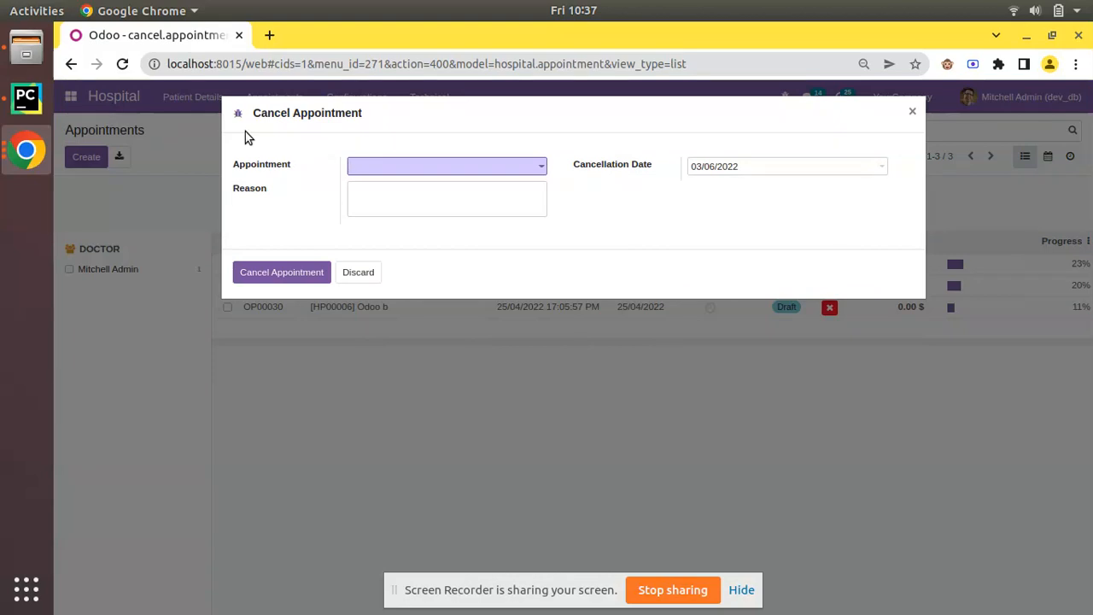
pyautogui.click(439, 165)
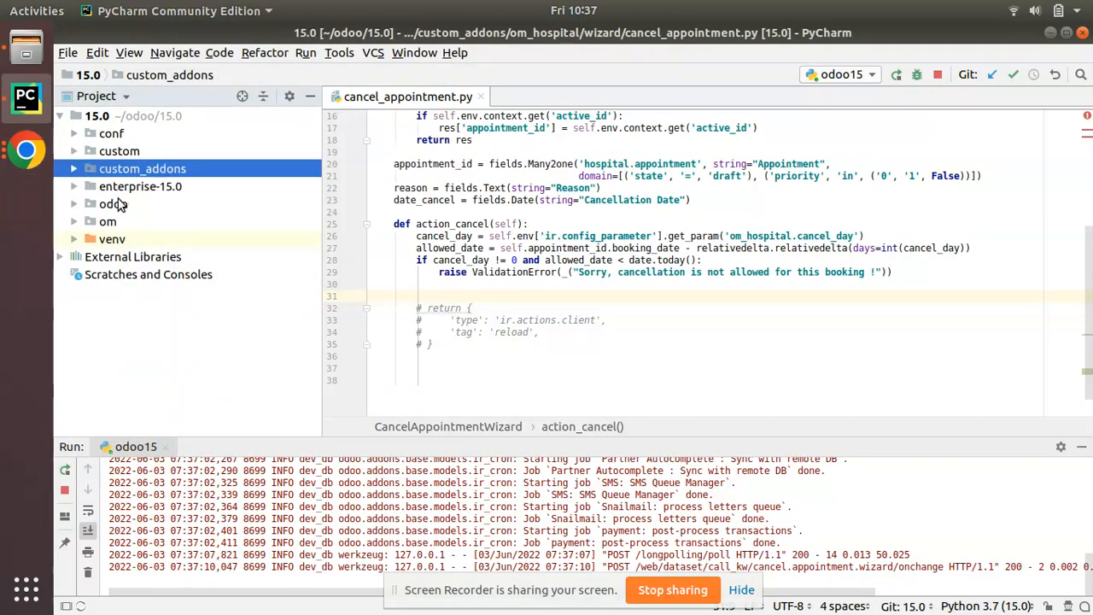
# Search the odoo source folder for _id': to find an act_window return to reuse.
pyautogui.click(109, 203)
pyautogui.write('view')
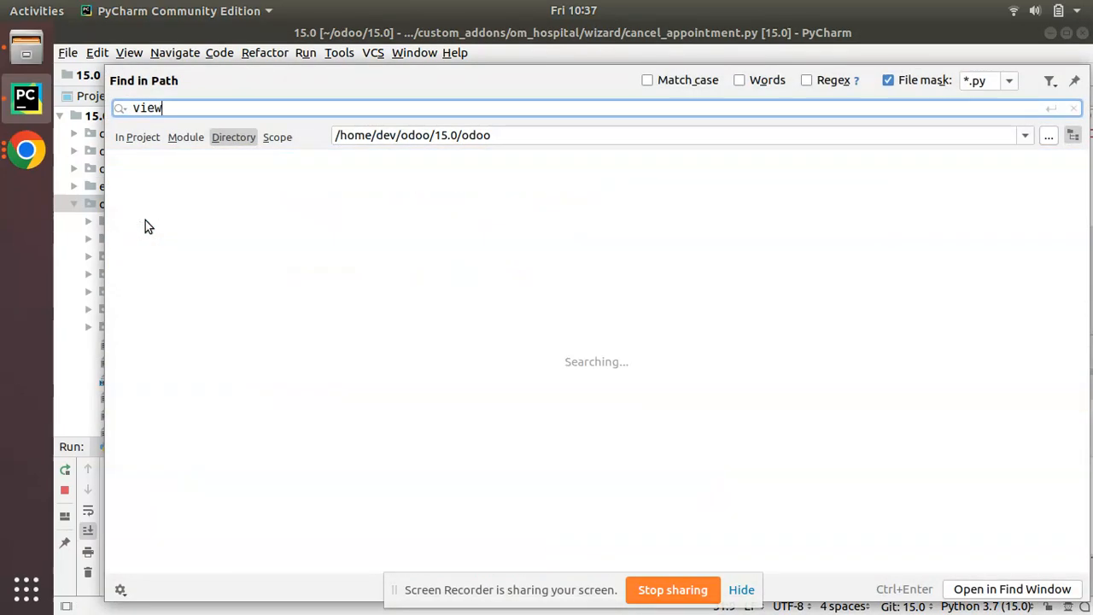
pyautogui.write("_id': False,")
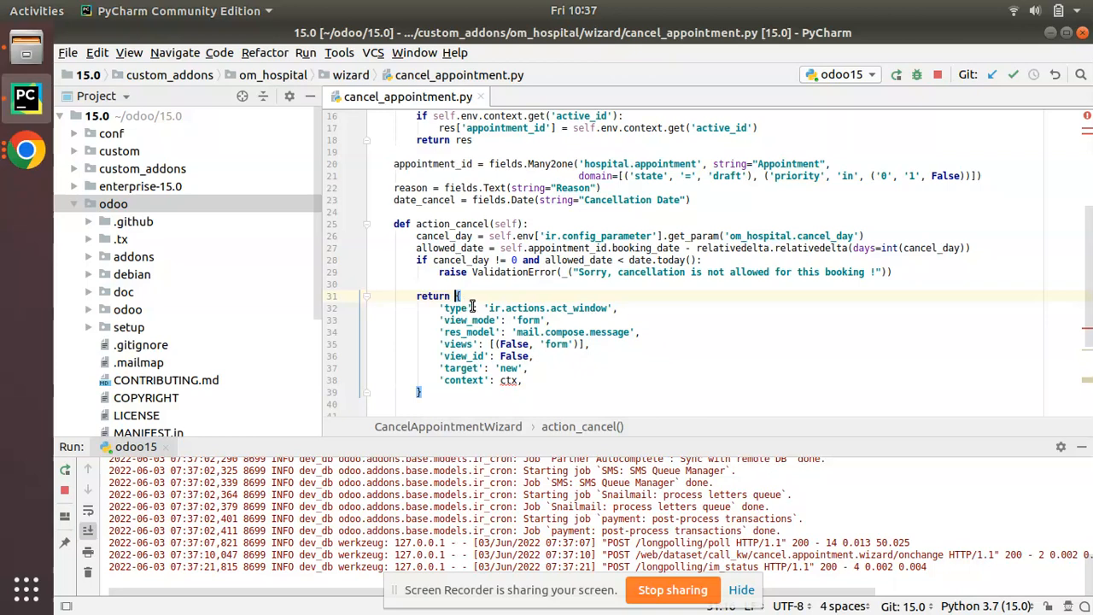
# Point the returned action's res_model at cancel.appointment.wizard.
pyautogui.click(470, 307)
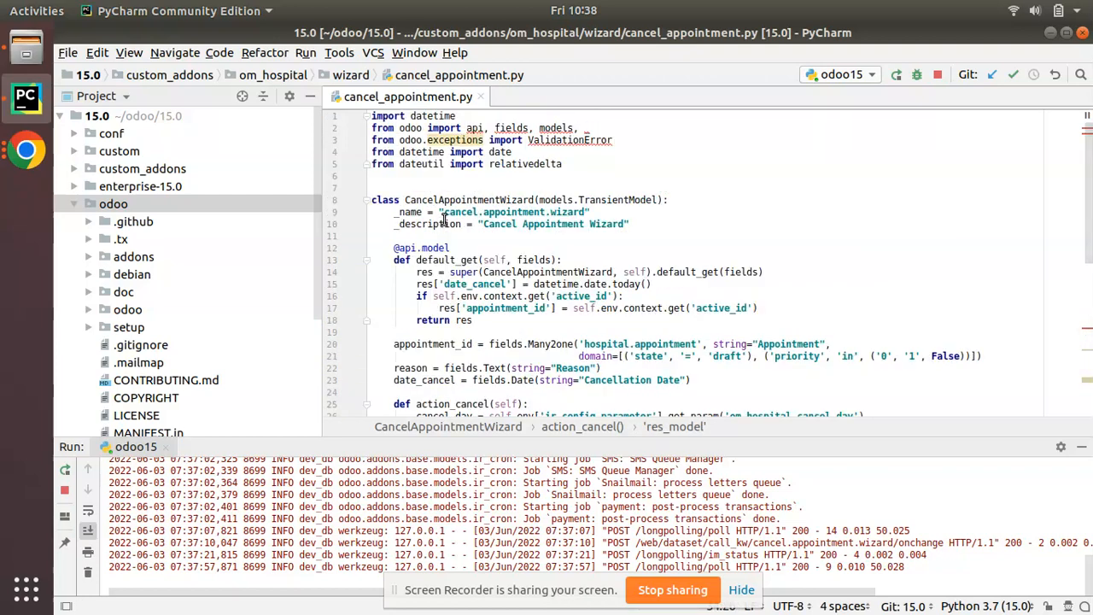
pyautogui.doubleClick(514, 212)
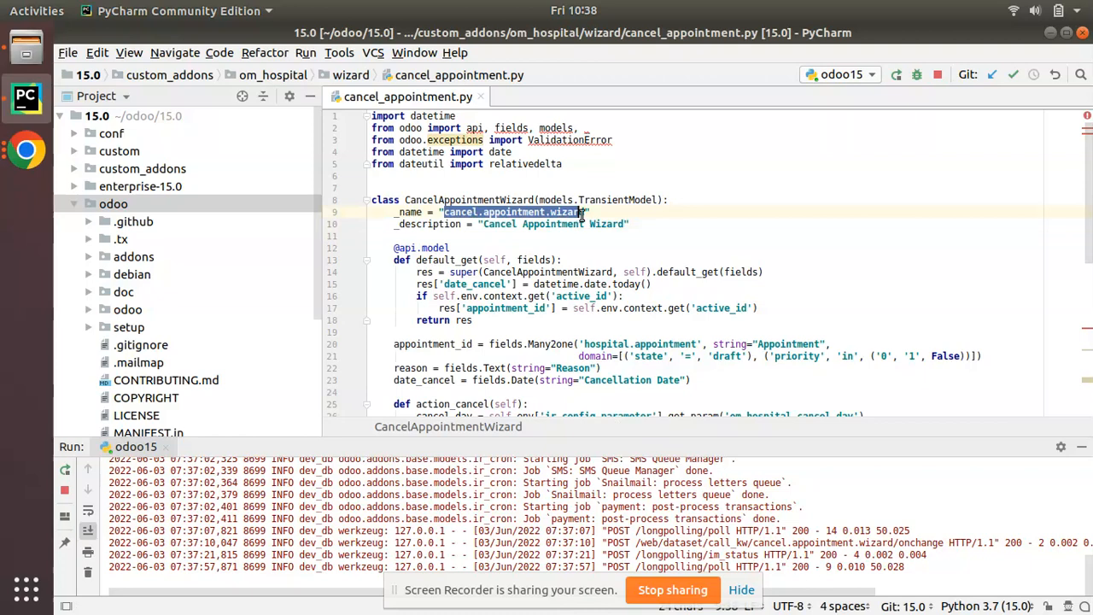
pyautogui.scroll(-3)
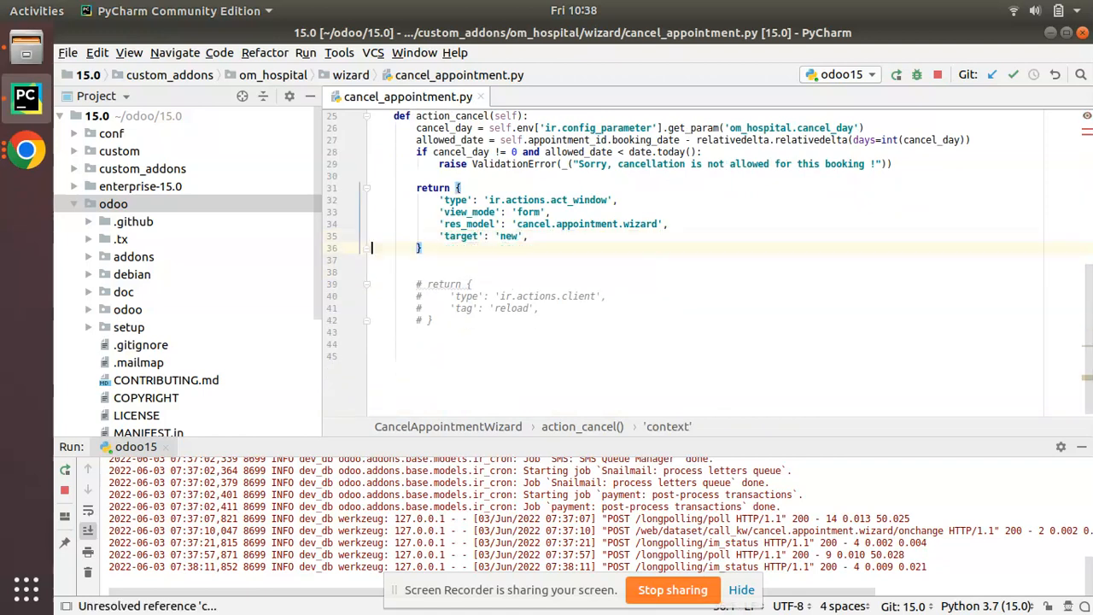
# Add 'res_id': self.id to the action dict returned by action_cancel.
pyautogui.click(527, 236)
pyautogui.write("'res_id':")
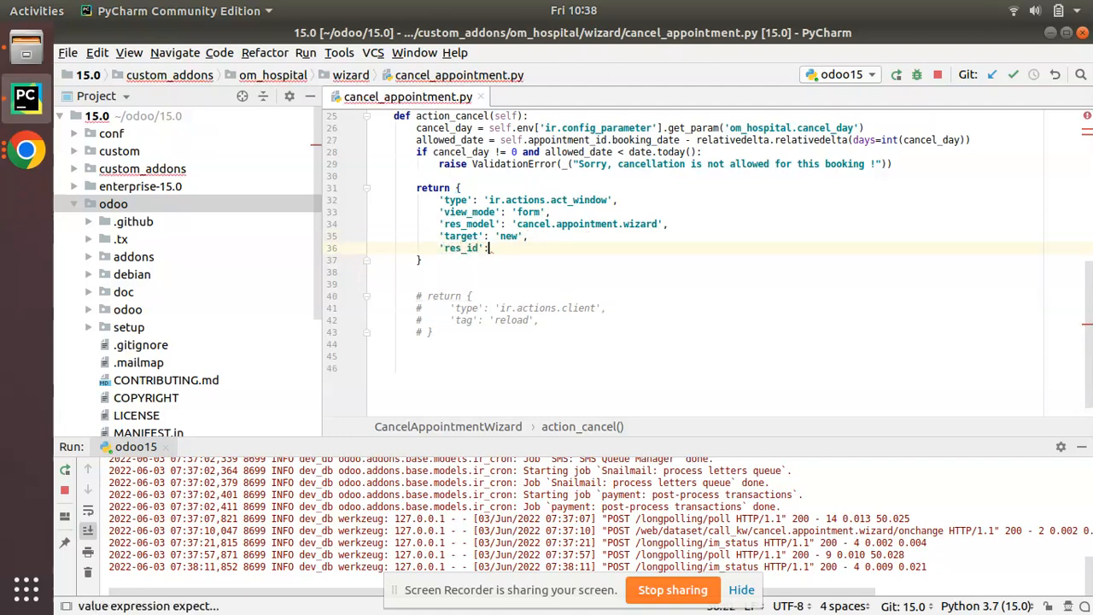
pyautogui.write('self.')
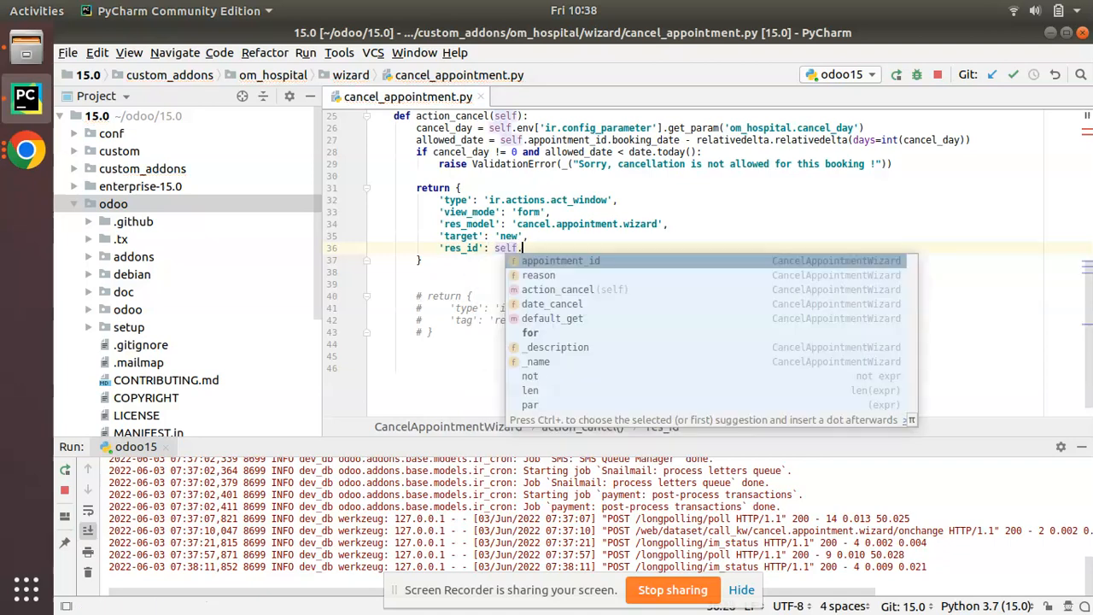
pyautogui.write('id')
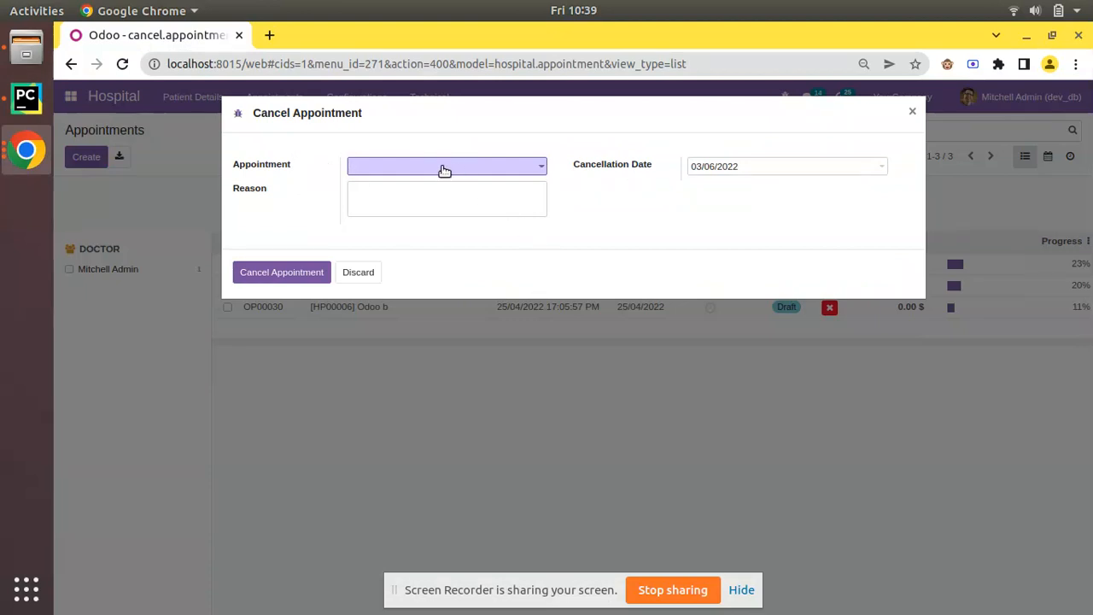
# Confirm the wizard stayed open, reopen it and browse the draft appointments in the dropdown.
pyautogui.click(445, 165)
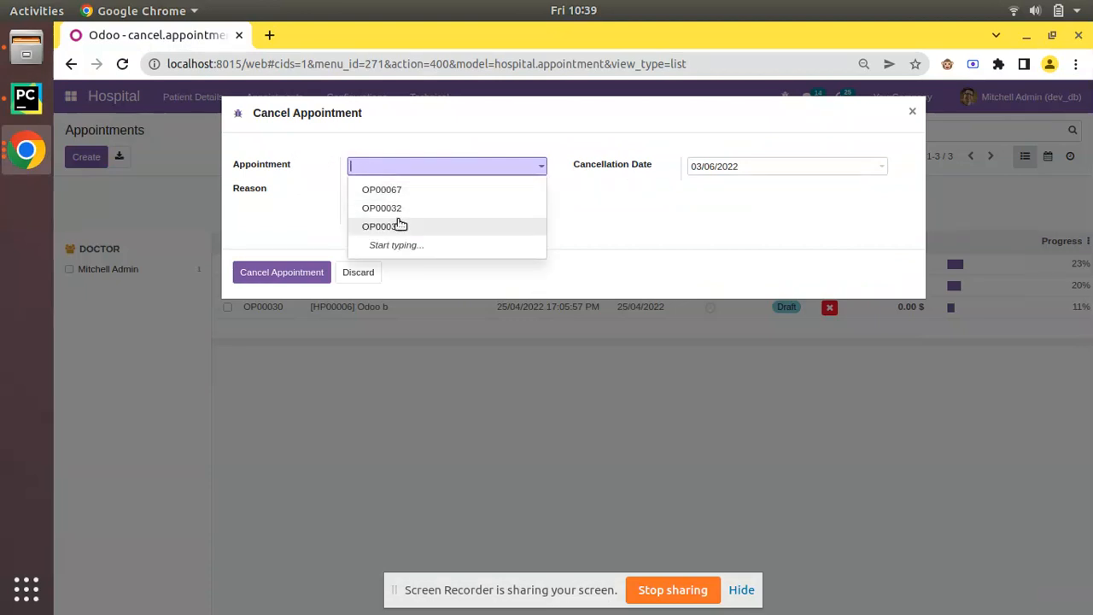
pyautogui.click(380, 225)
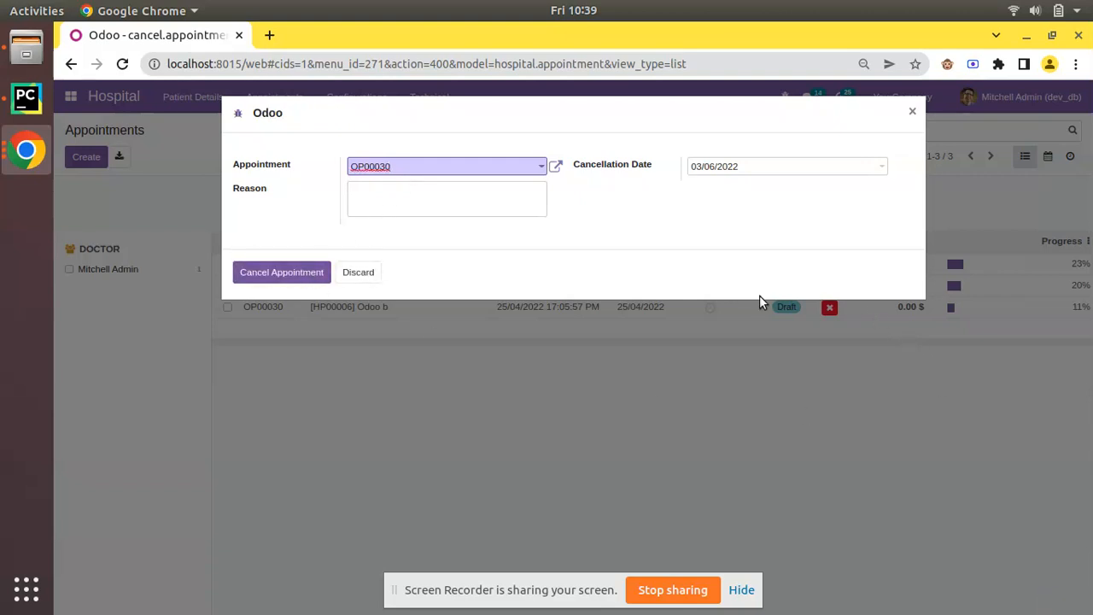
pyautogui.moveTo(464, 282)
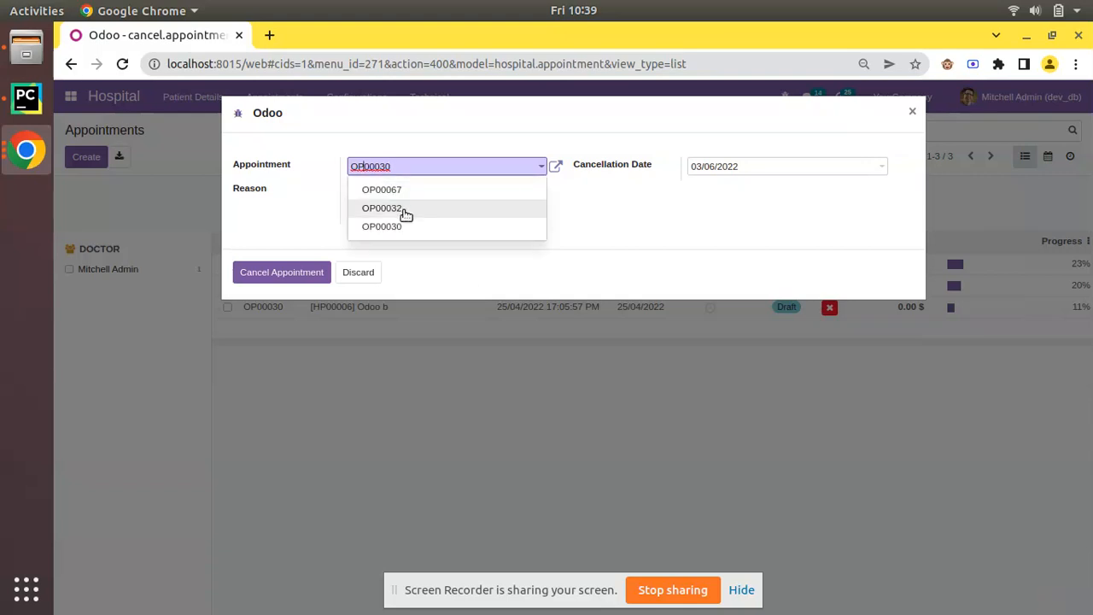
pyautogui.click(381, 189)
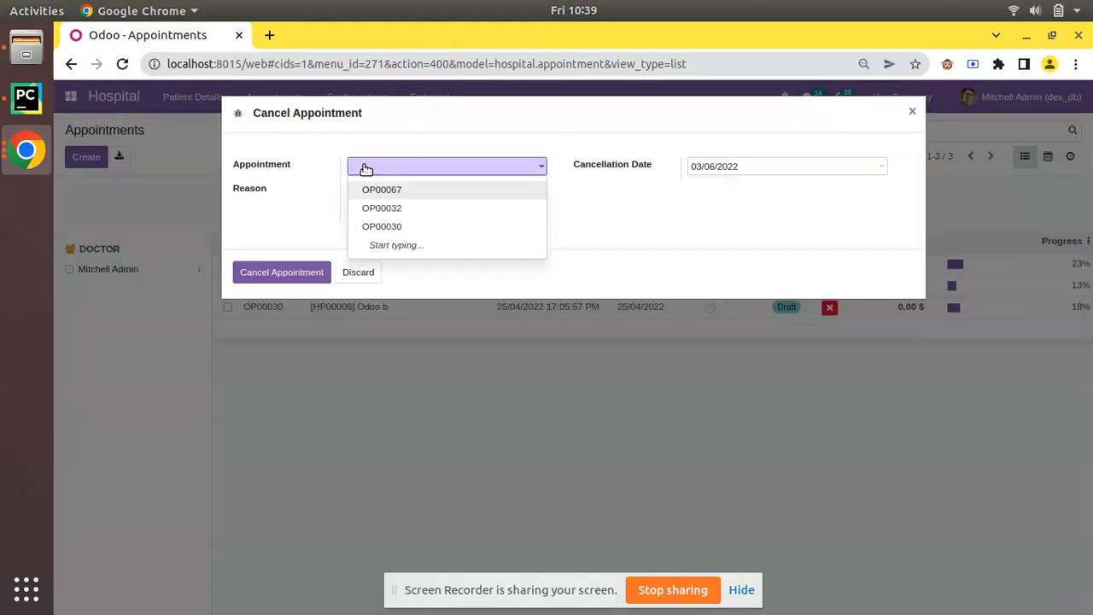
pyautogui.click(381, 226)
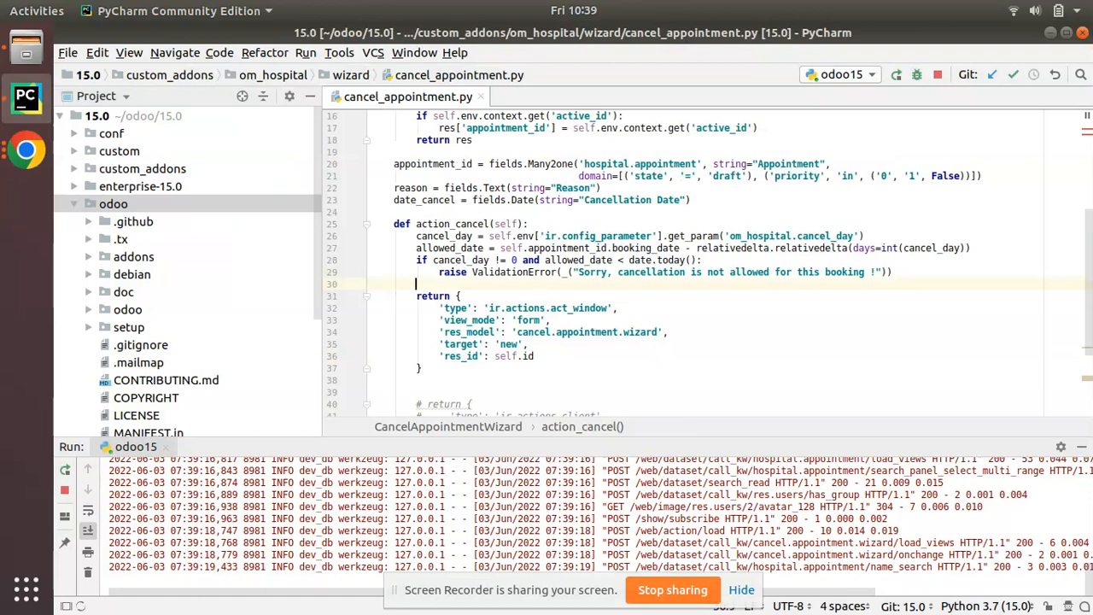
# Type self.appointment_id. on line 30 of action_cancel.
pyautogui.write('self.appointment_id')
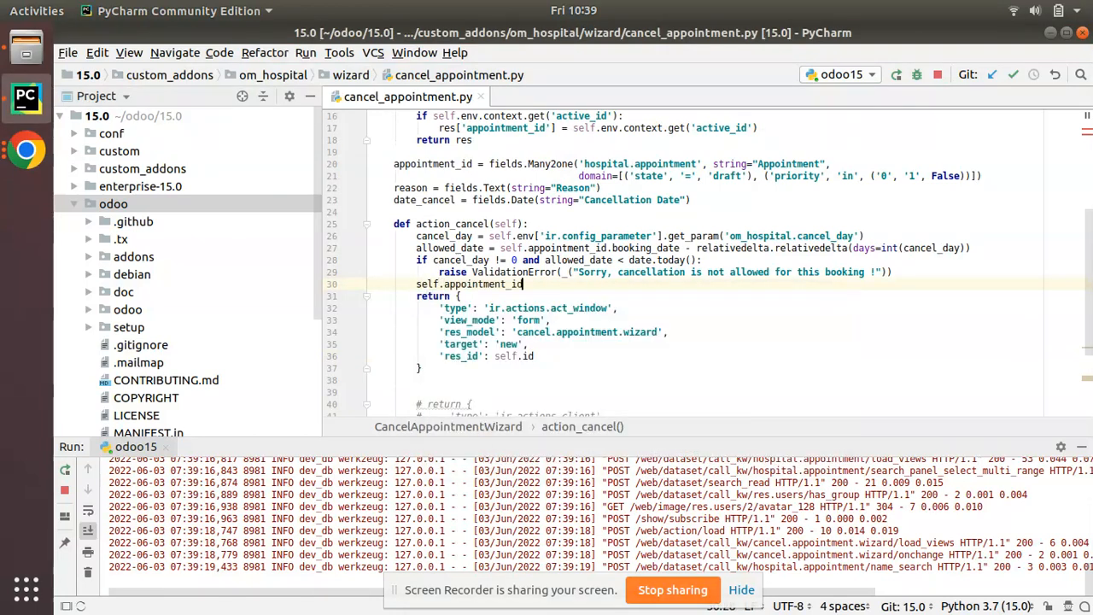
pyautogui.write('.')
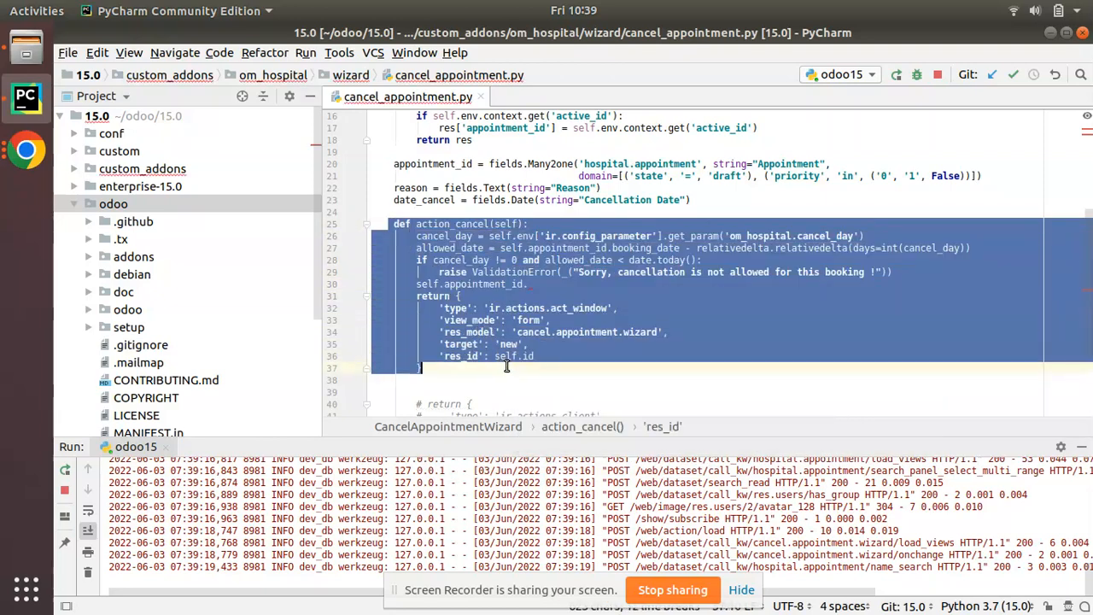
# Compare local history revisions of action_cancel to recover the state = 'cancel' assignment.
pyautogui.rightClick(507, 365)
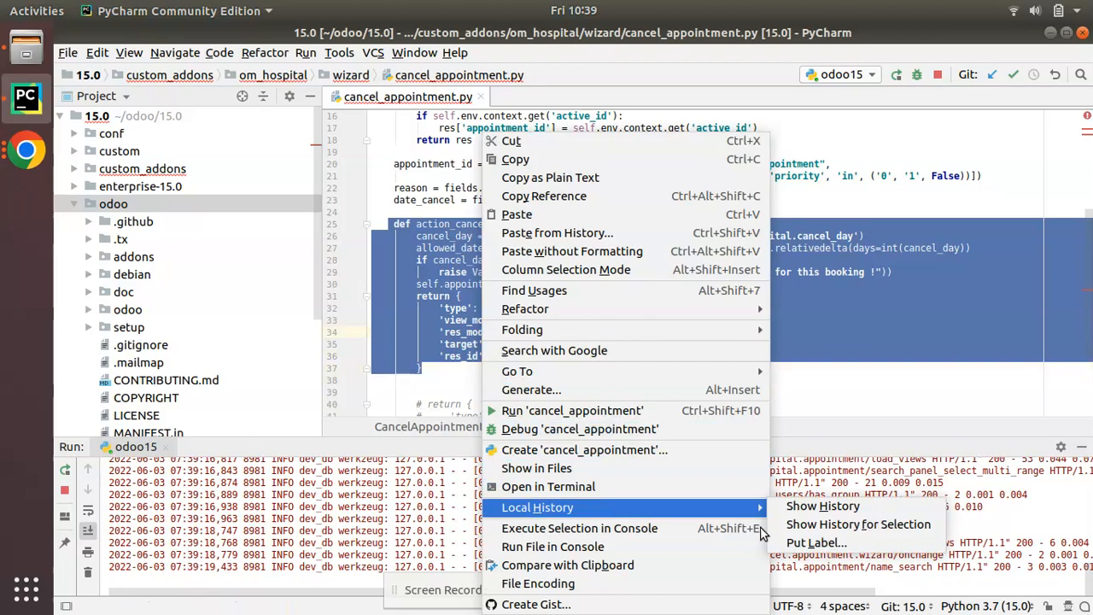
pyautogui.click(822, 506)
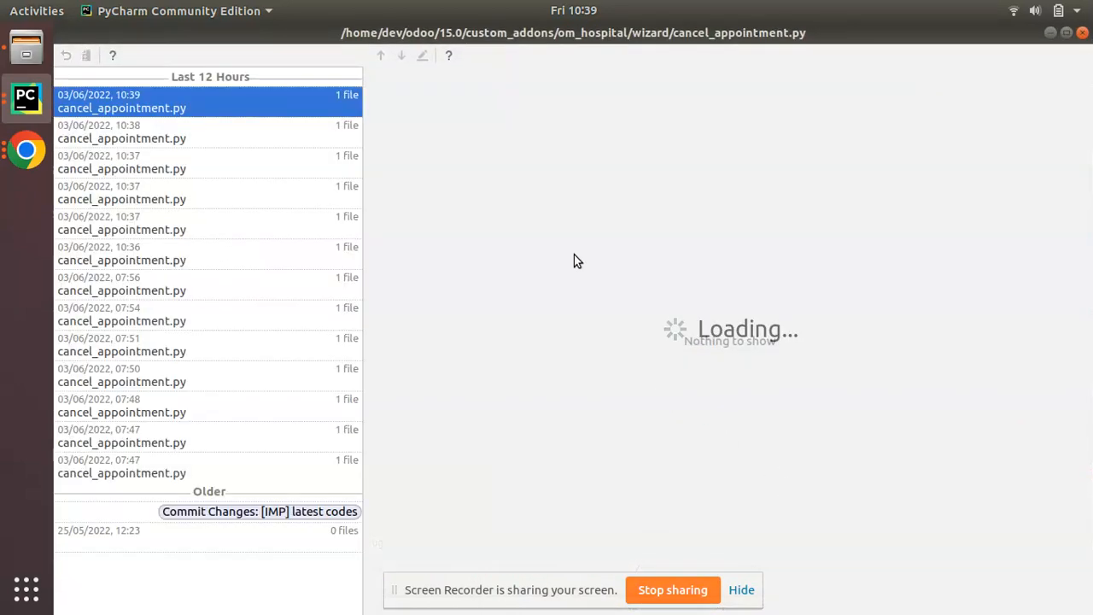
pyautogui.click(122, 101)
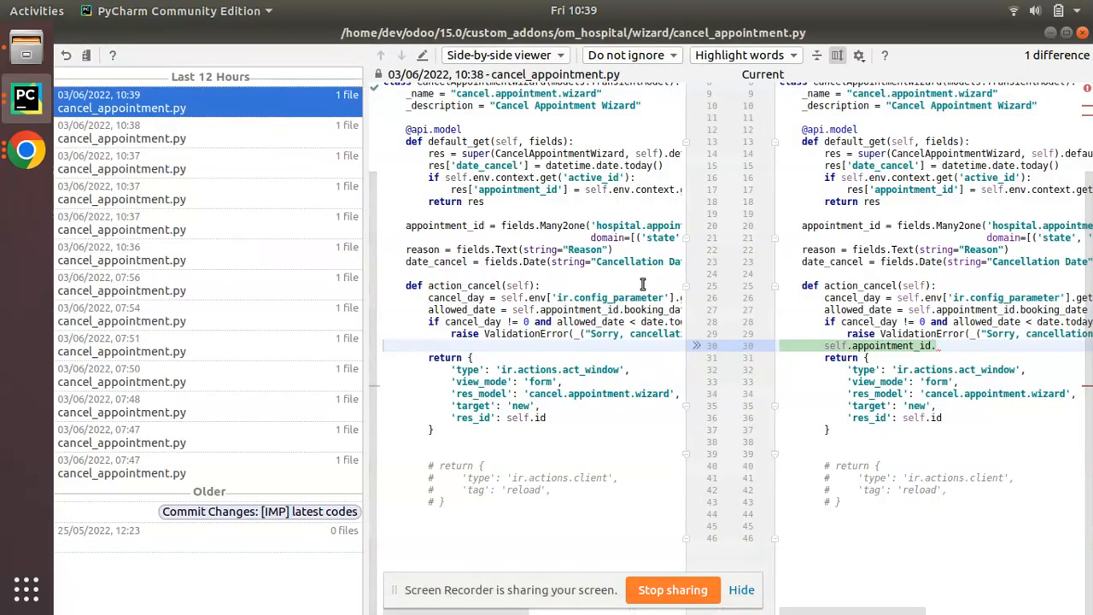
pyautogui.click(121, 131)
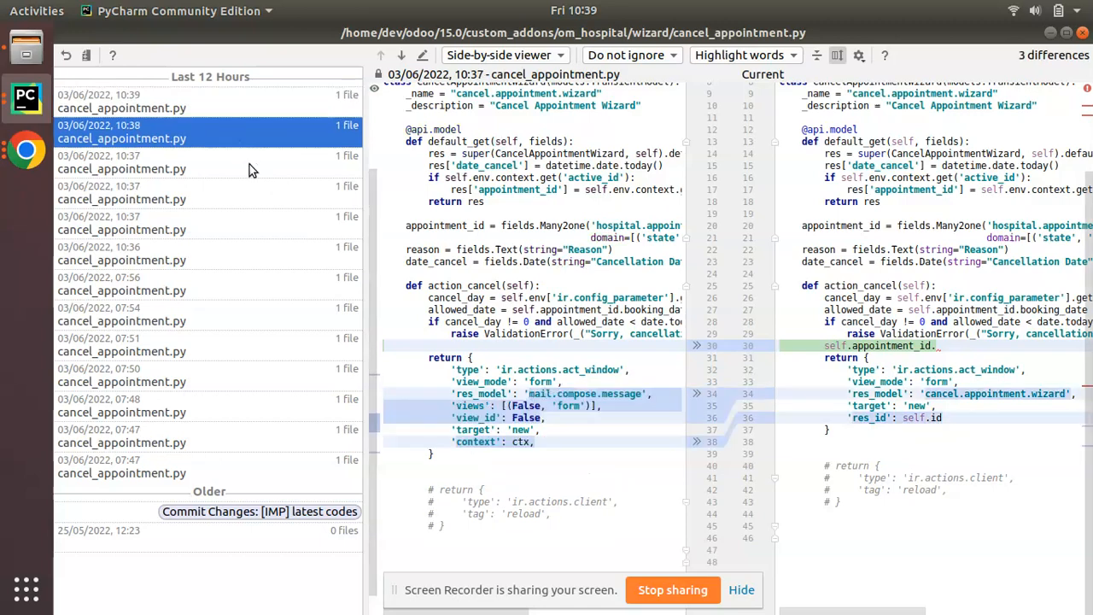
pyautogui.click(122, 192)
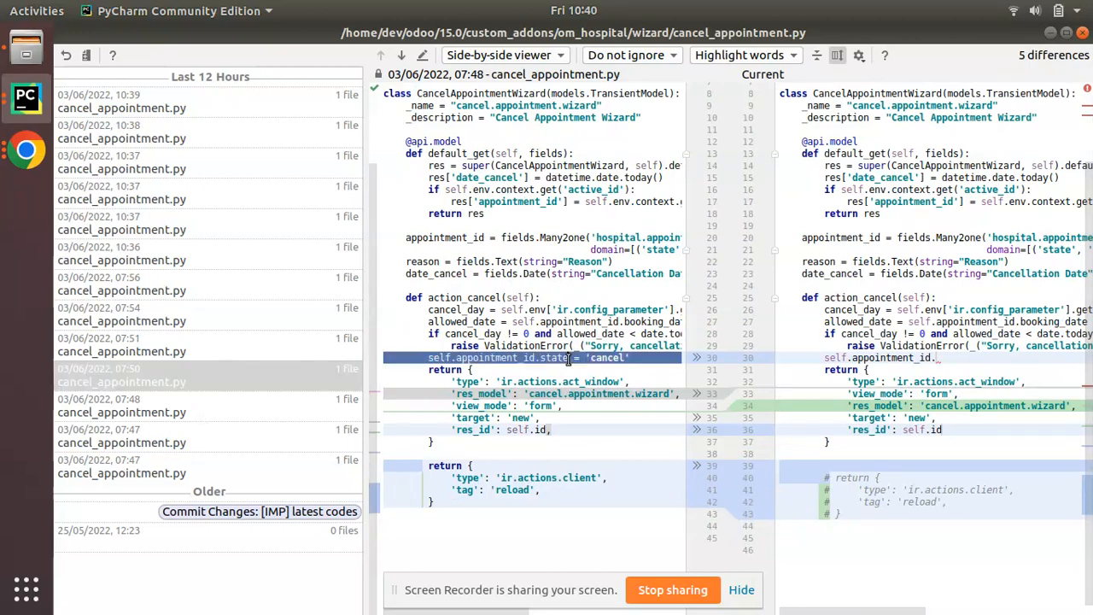
pyautogui.doubleClick(551, 357)
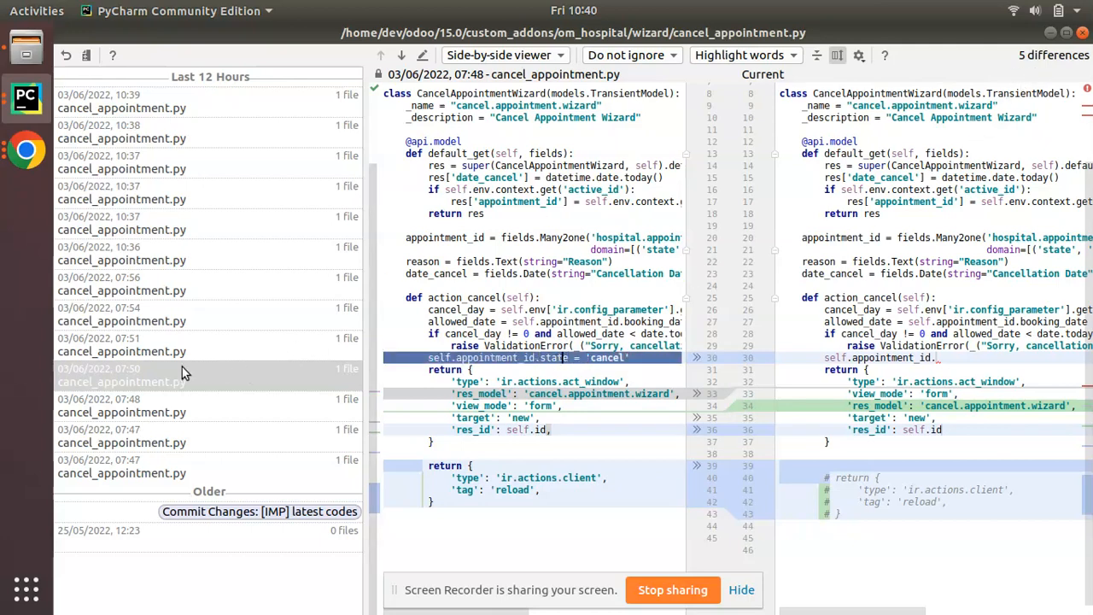
pyautogui.click(122, 344)
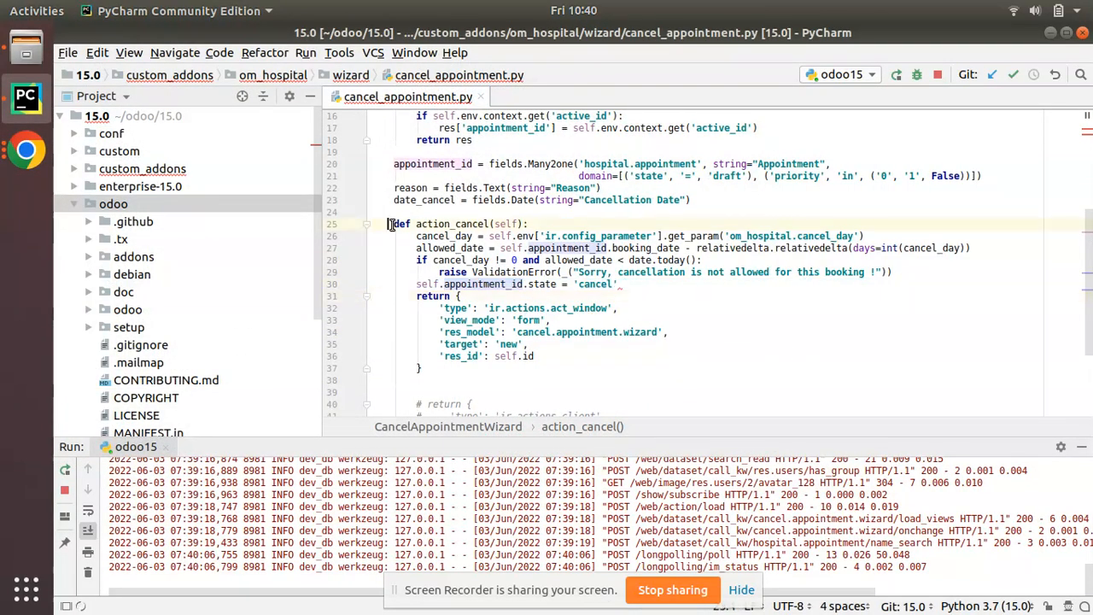
# Select the whole action_cancel method and bring up its context menu.
pyautogui.moveTo(394, 223); pyautogui.dragTo(418, 368)
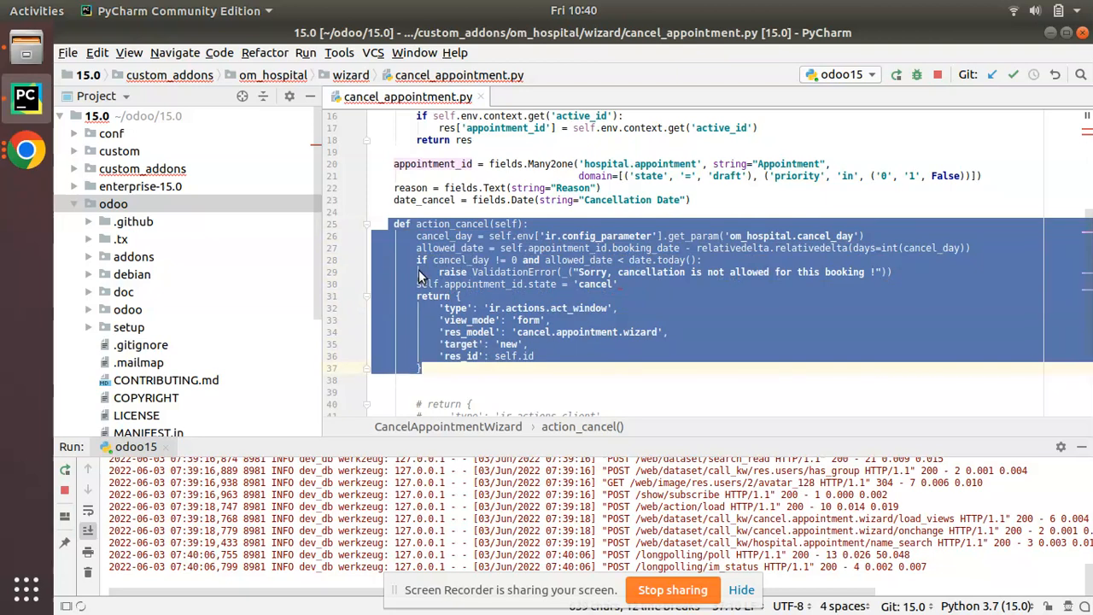
pyautogui.rightClick(419, 273)
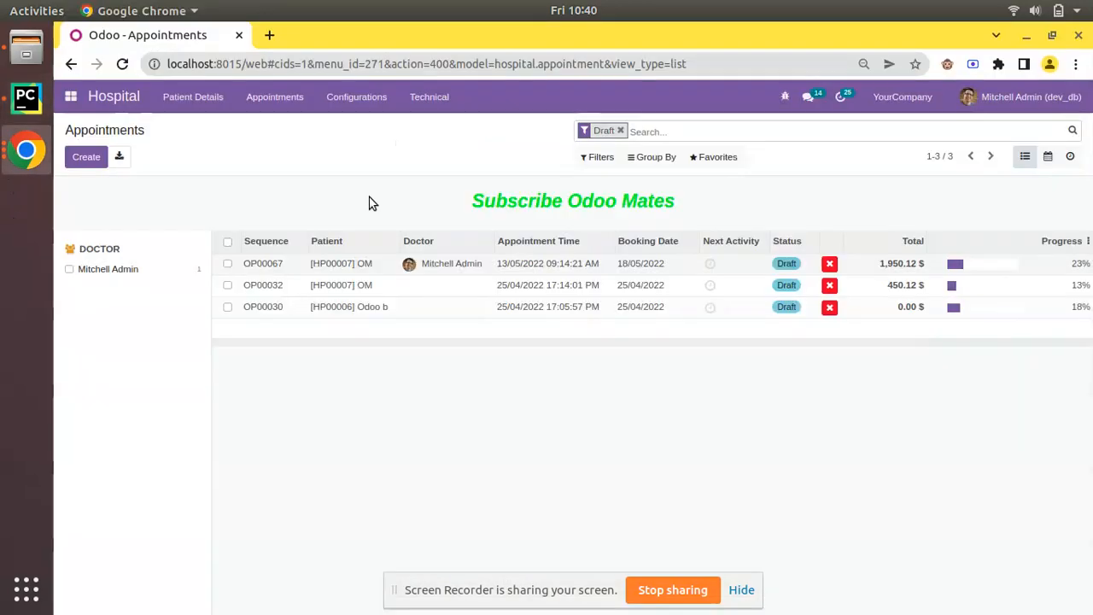
pyautogui.click(274, 97)
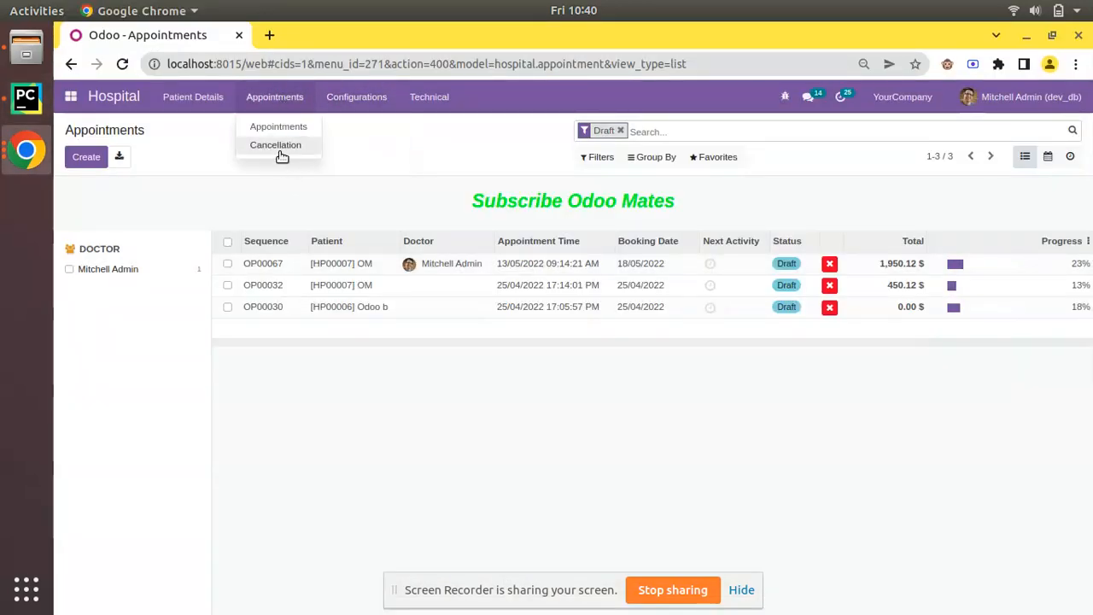
pyautogui.click(275, 144)
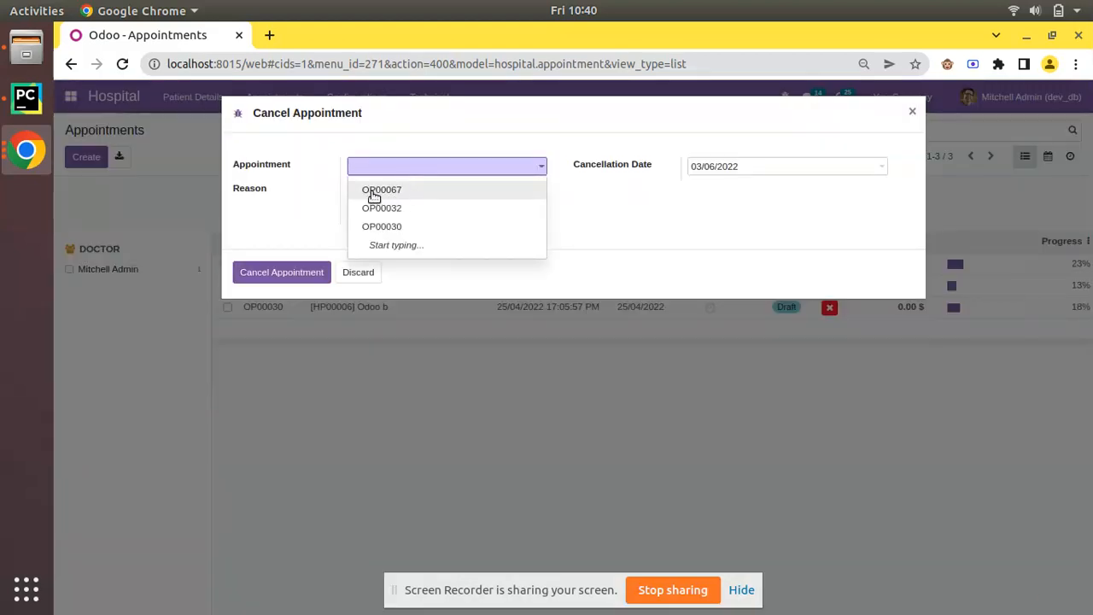
pyautogui.click(381, 189)
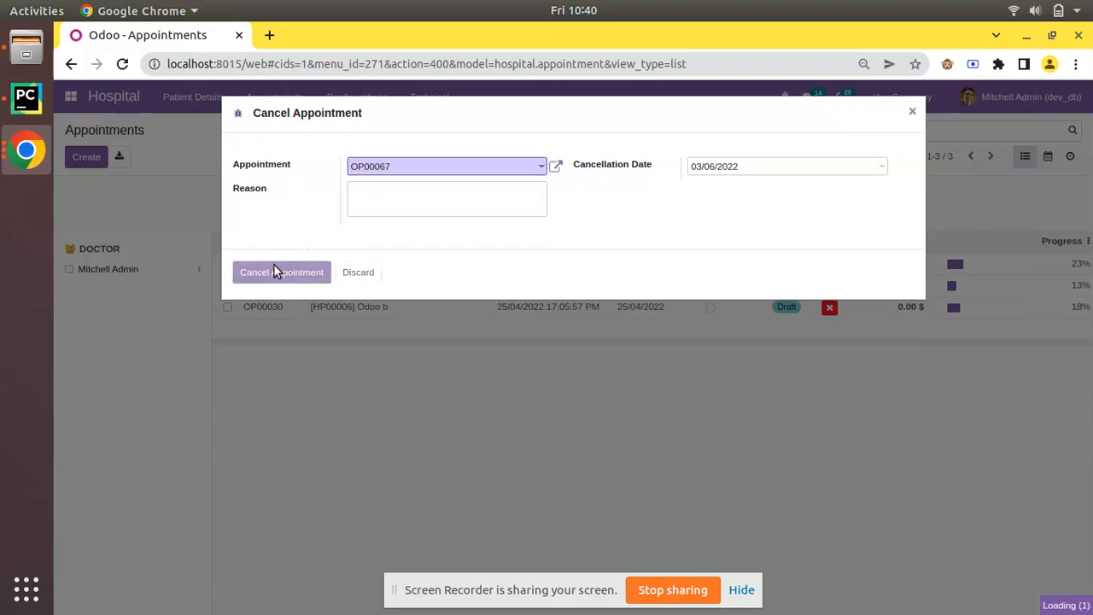
pyautogui.click(446, 166)
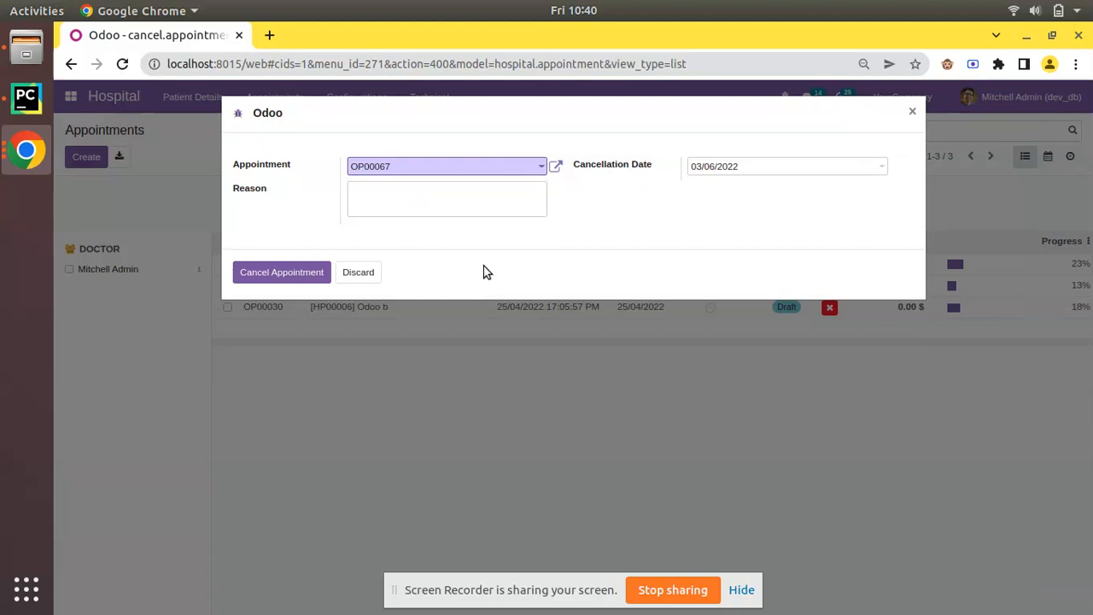
pyautogui.moveTo(369, 272)
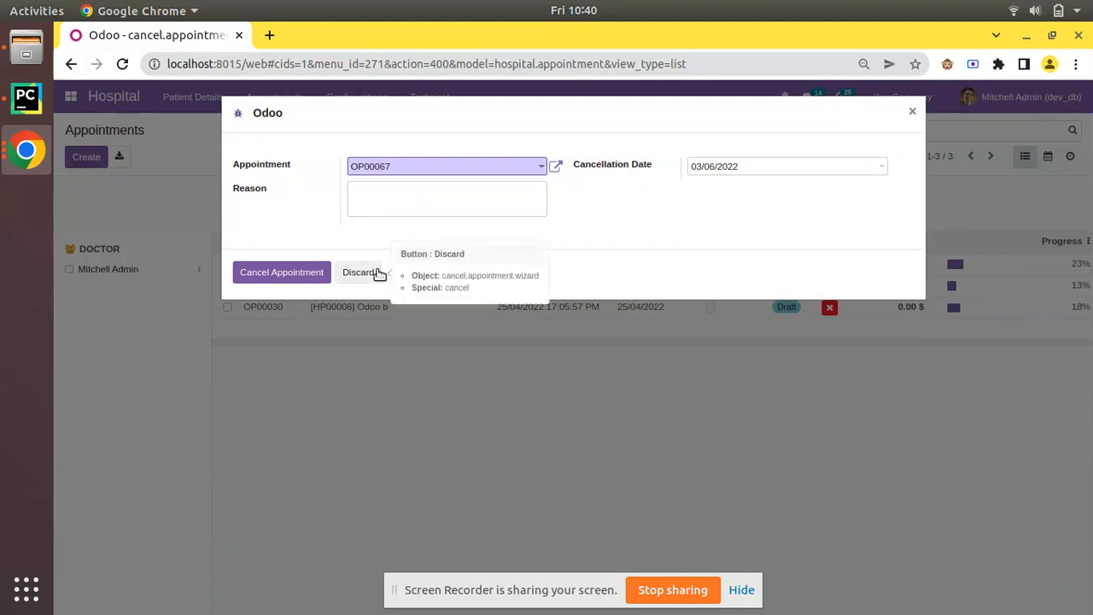
pyautogui.moveTo(131, 150)
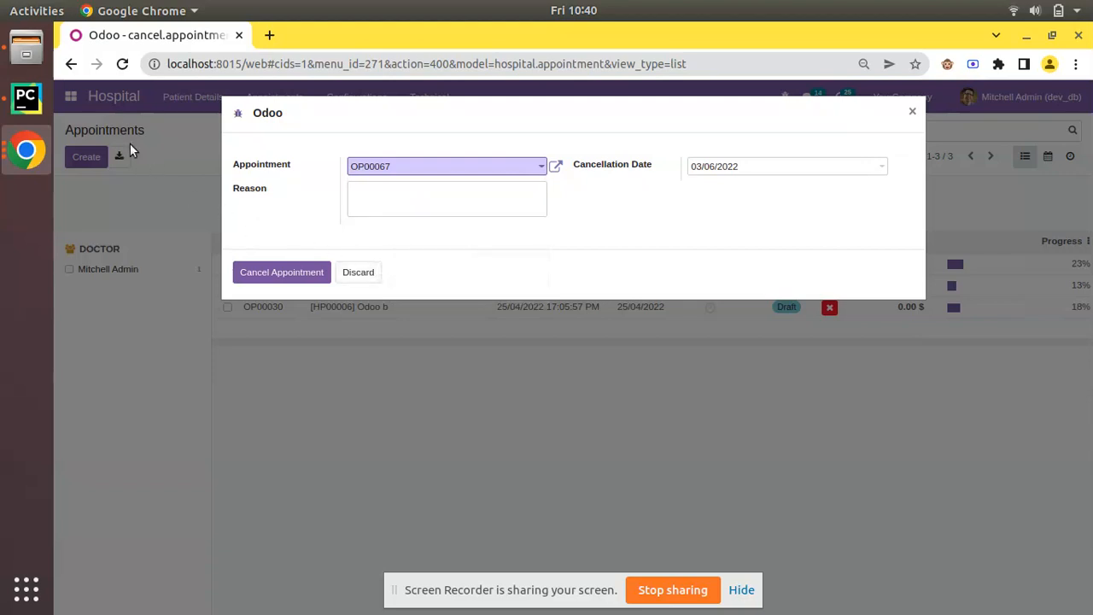